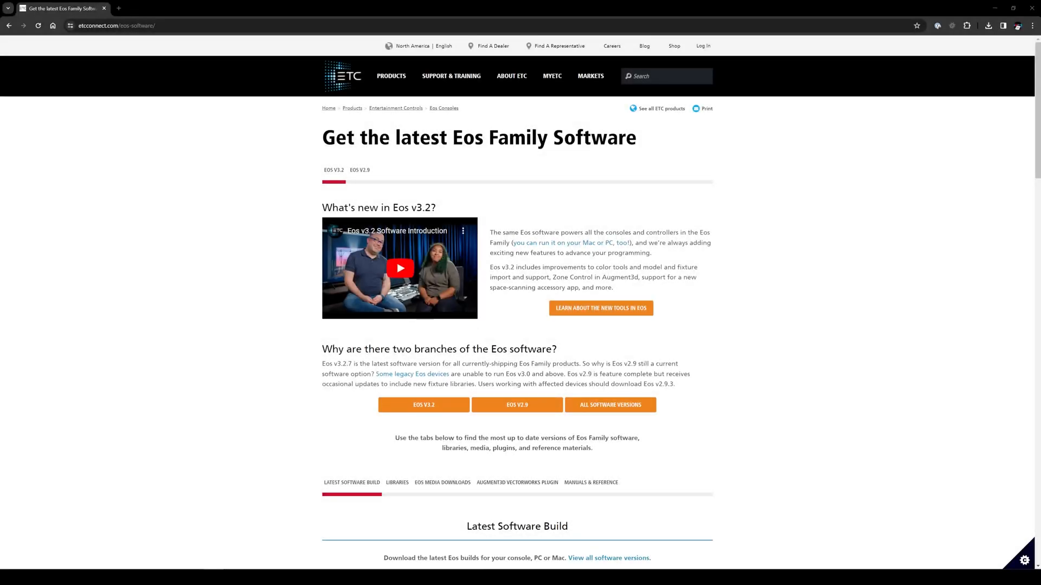
mouse_move(92, 68)
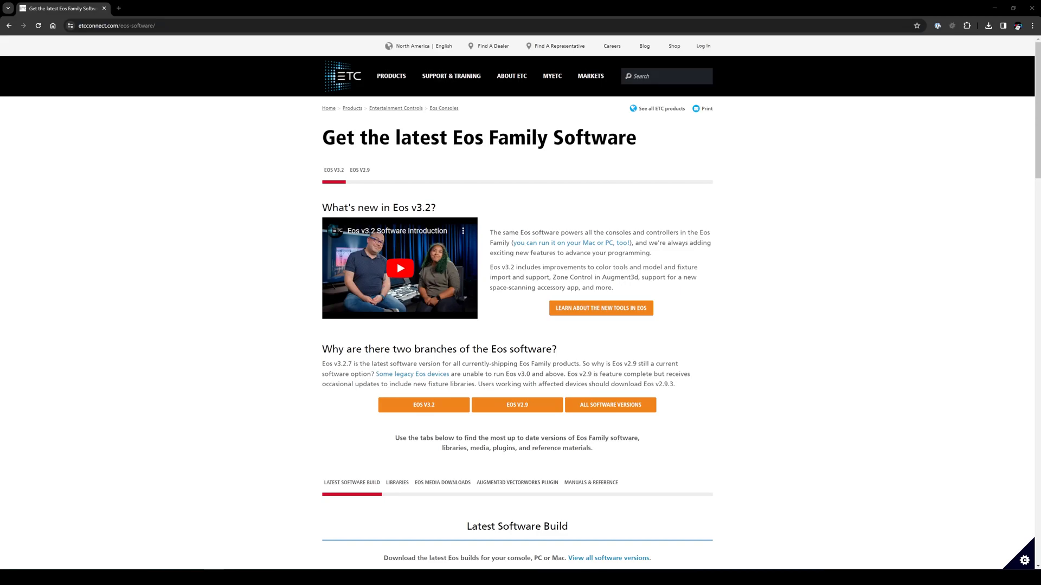
mouse_move(111, 44)
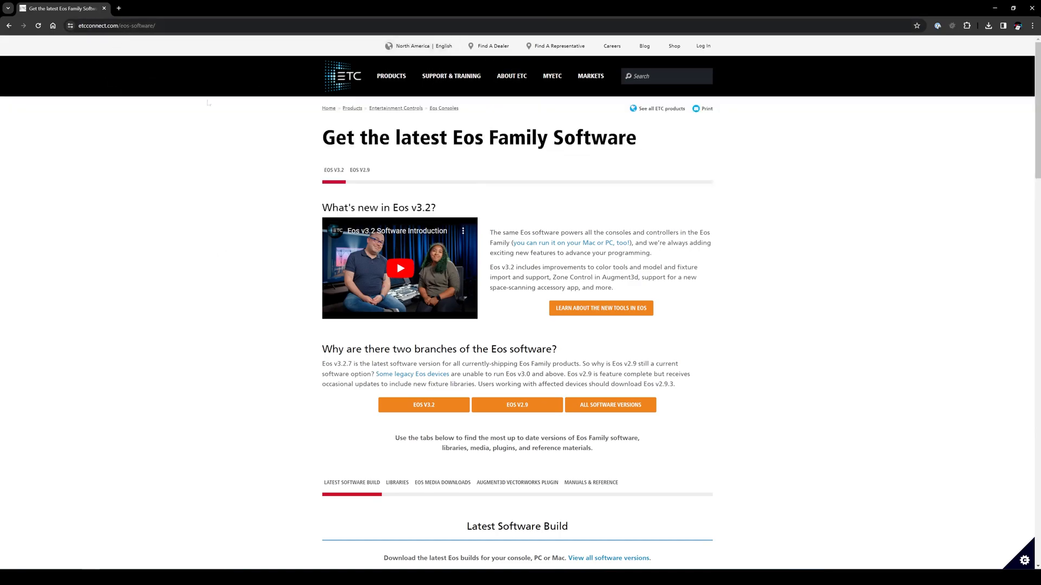
Scroll the Eos software page down to the v3.2.7 Mac and PC downloads.
scroll("down", 3)
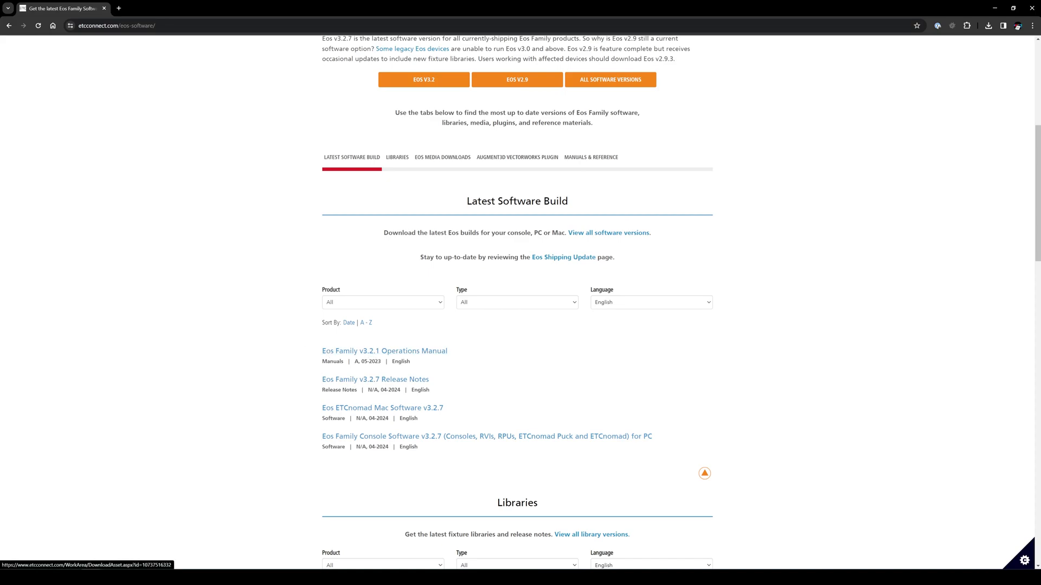
mouse_move(422, 443)
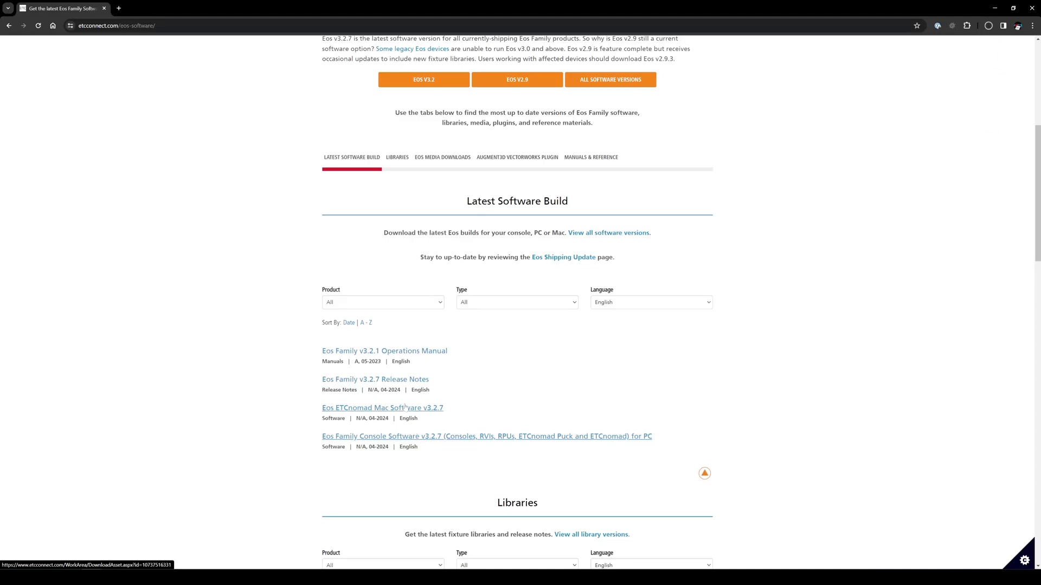
Open the Eos v3.2.7 release notes PDF and highlight the unsupported output protocols caution.
left_click(375, 379)
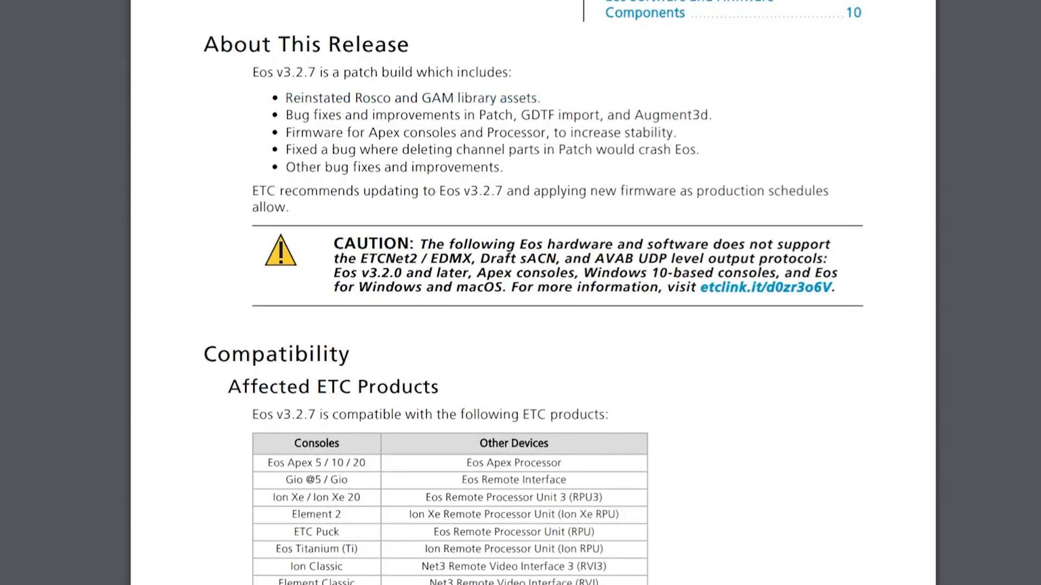
mouse_move(736, 114)
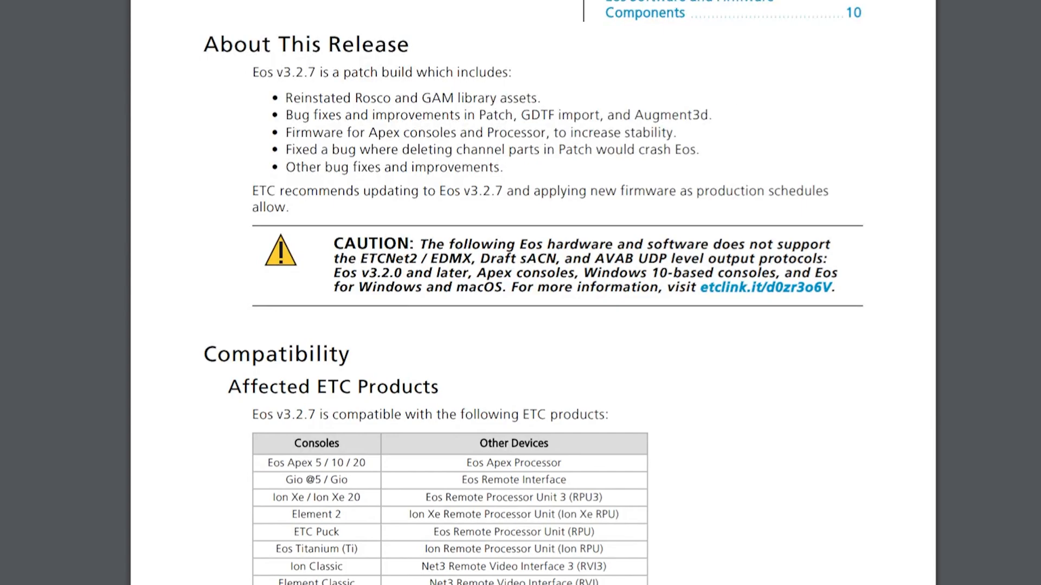
left_click_drag(284, 133, 400, 132)
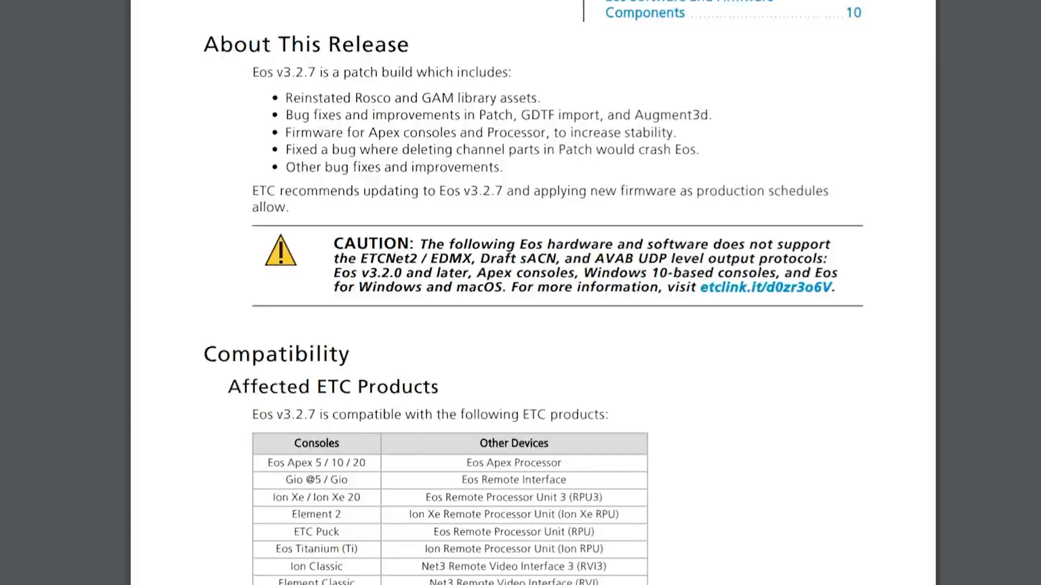
mouse_move(702, 484)
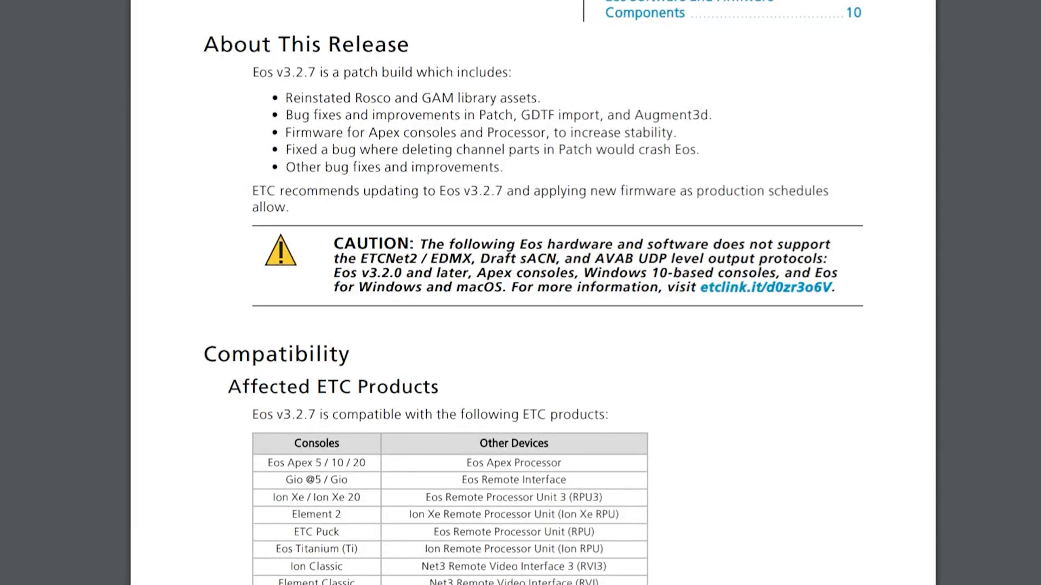
left_click_drag(333, 245, 834, 286)
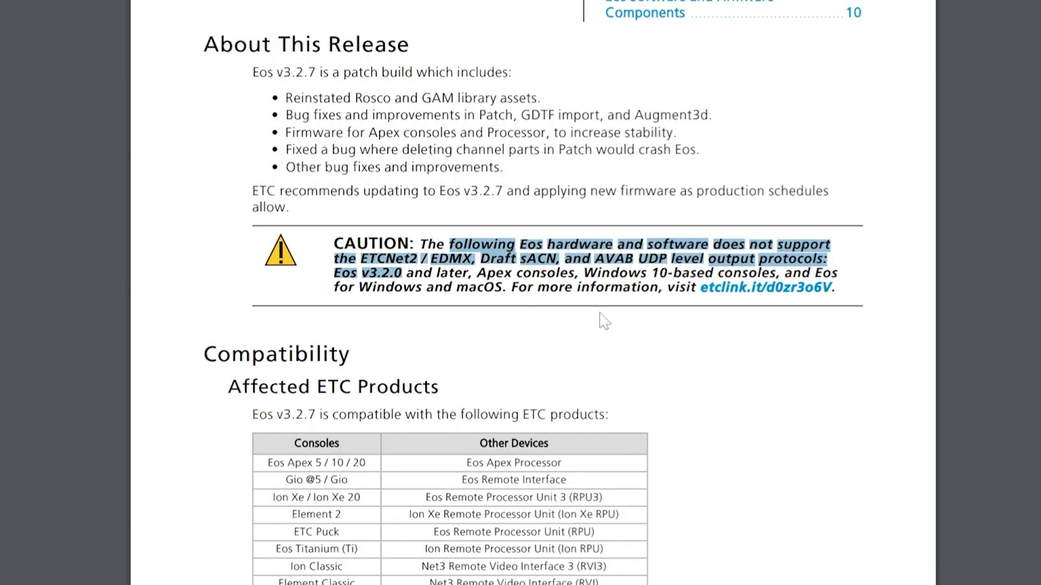
mouse_move(758, 396)
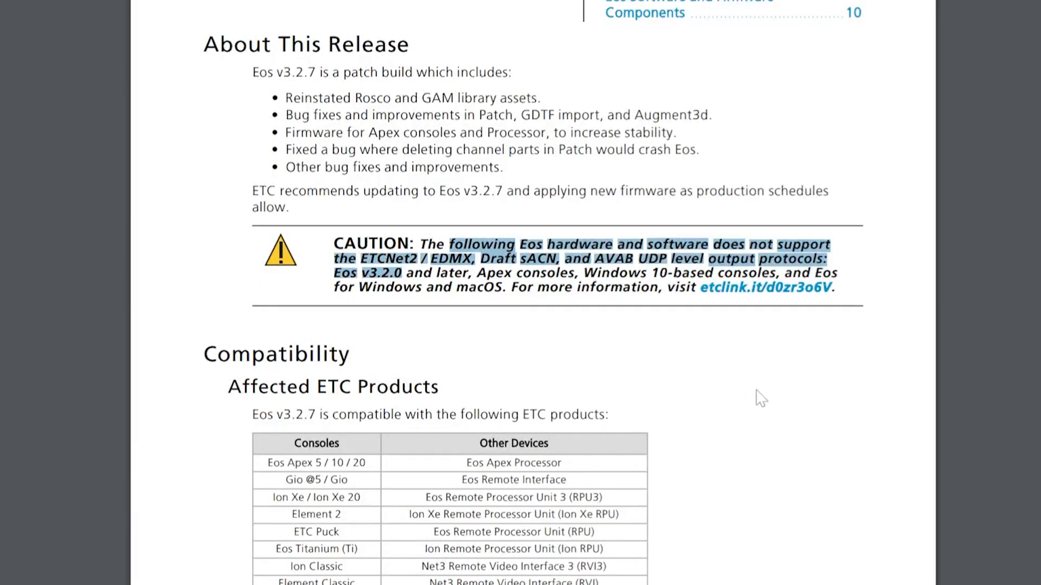
Scroll the release notes past Issues Corrected and Availability to Installation Instructions.
scroll("down", 3)
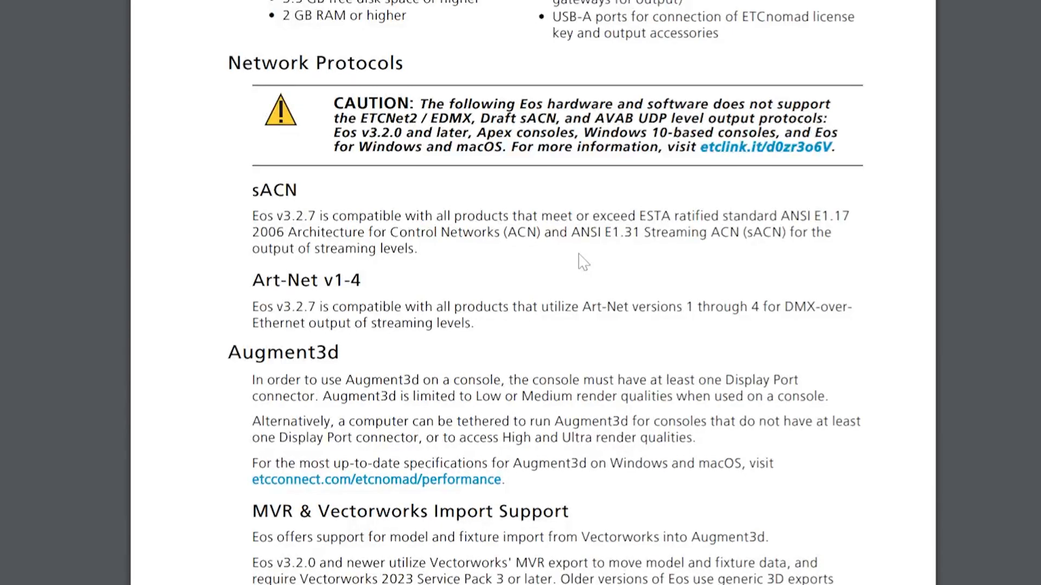
scroll("down", 3)
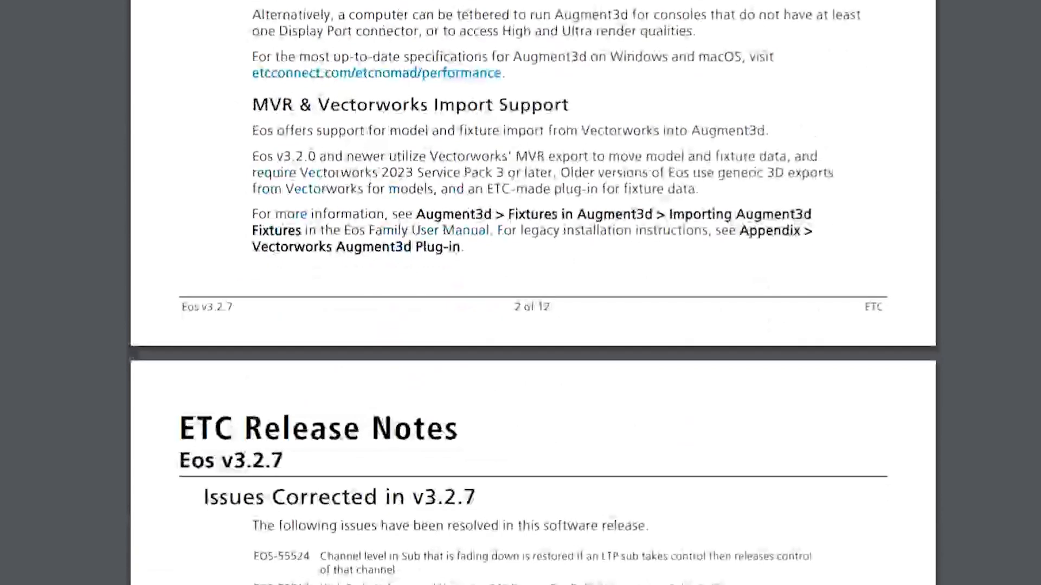
scroll("down", 3)
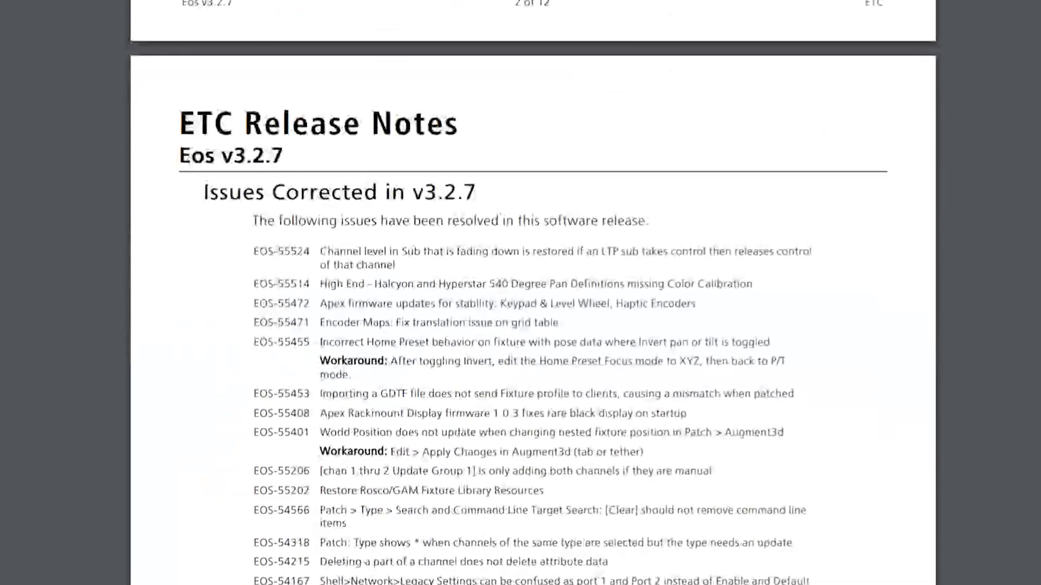
scroll("down", 3)
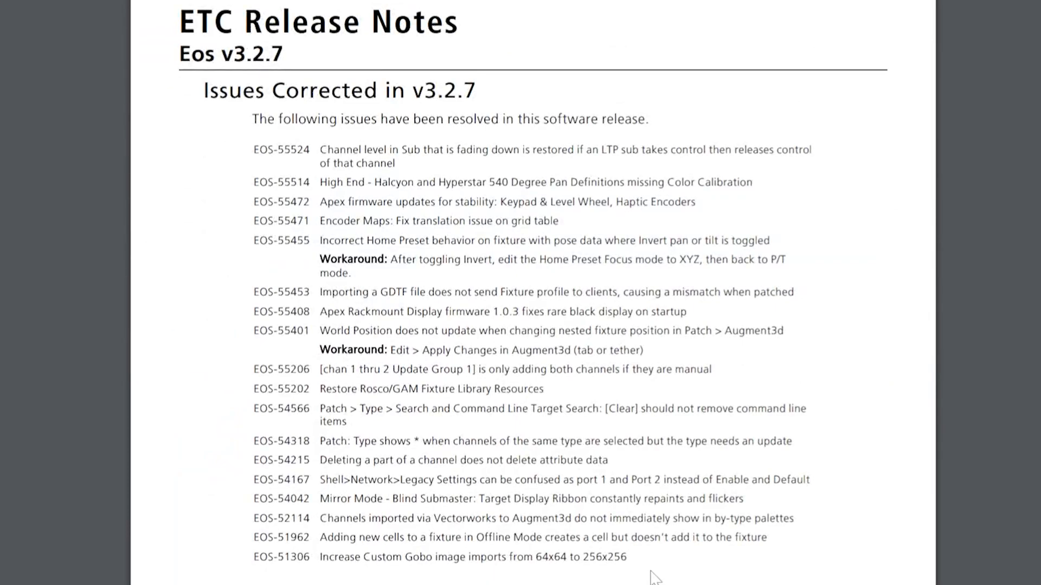
left_click_drag(298, 240, 767, 240)
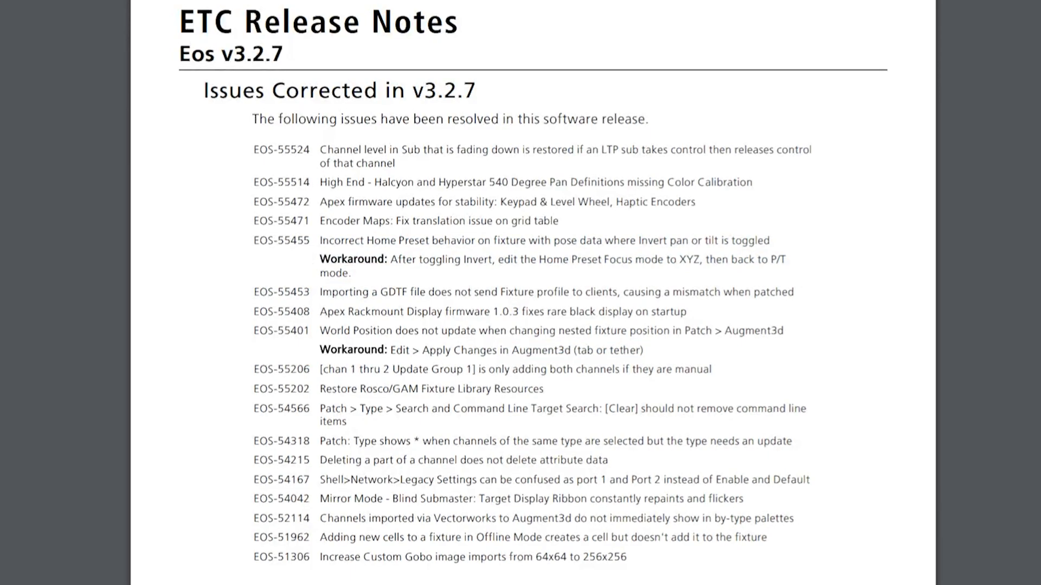
scroll("down", 3)
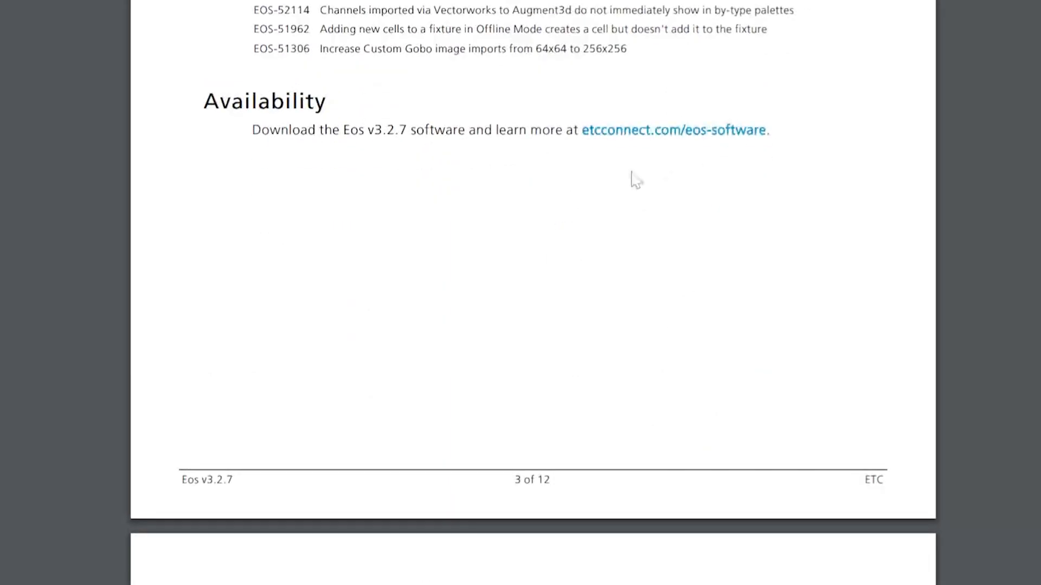
scroll("down", 3)
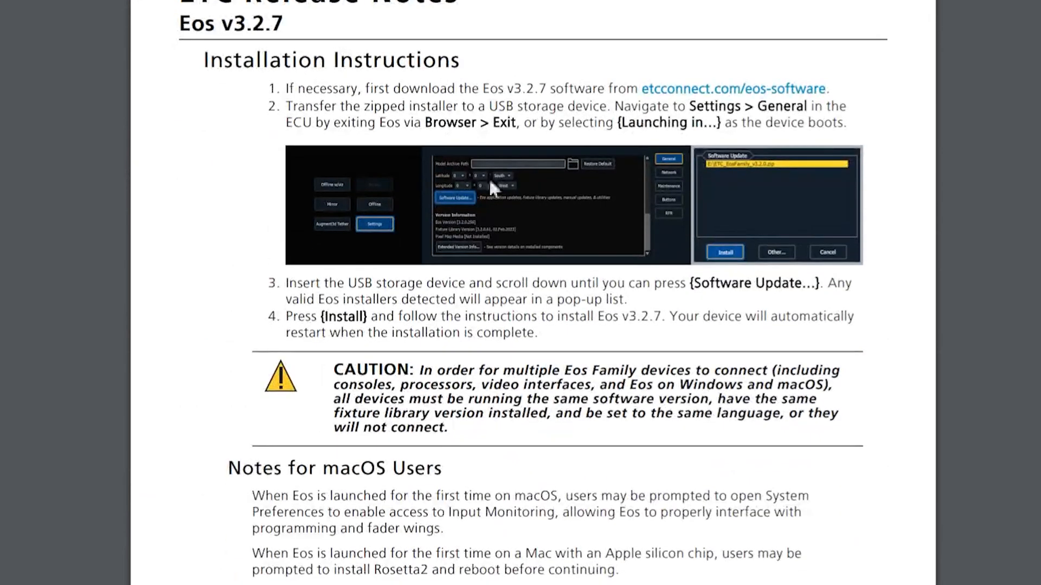
scroll("down", 3)
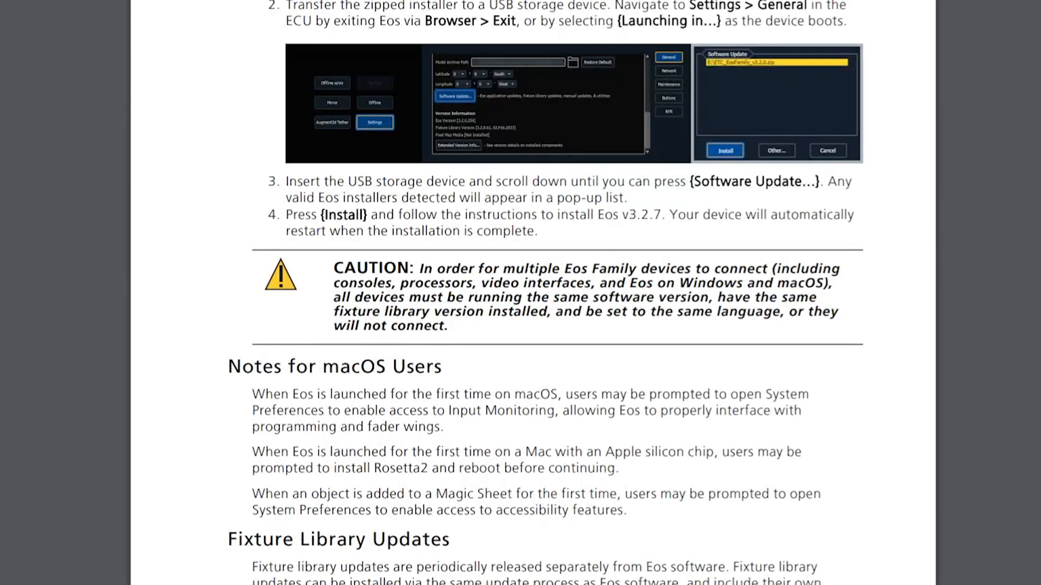
Read the release notes through the Firmware Updates paragraph down to the firmware table.
scroll("down", 3)
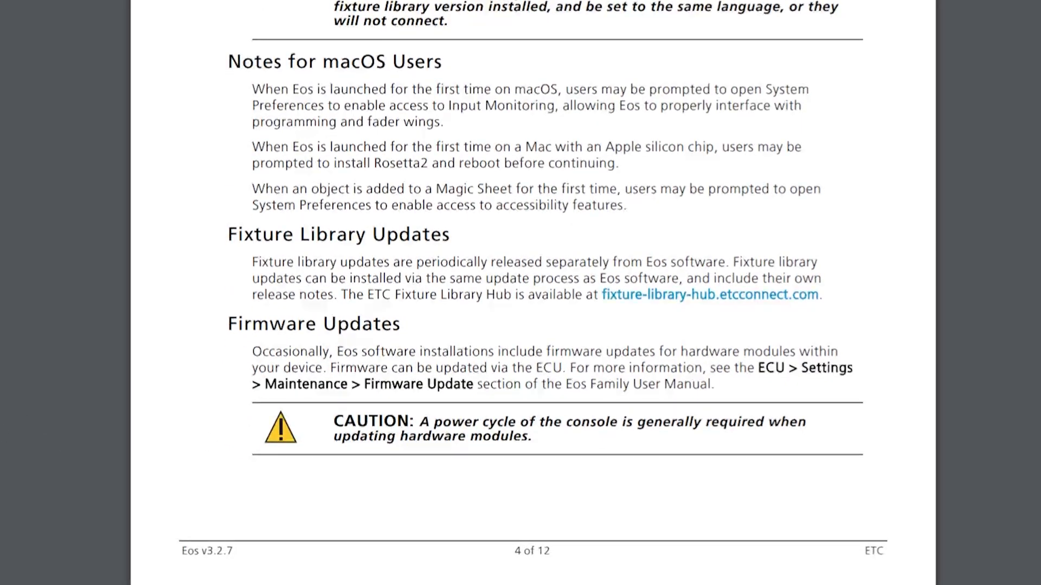
left_click_drag(252, 351, 511, 367)
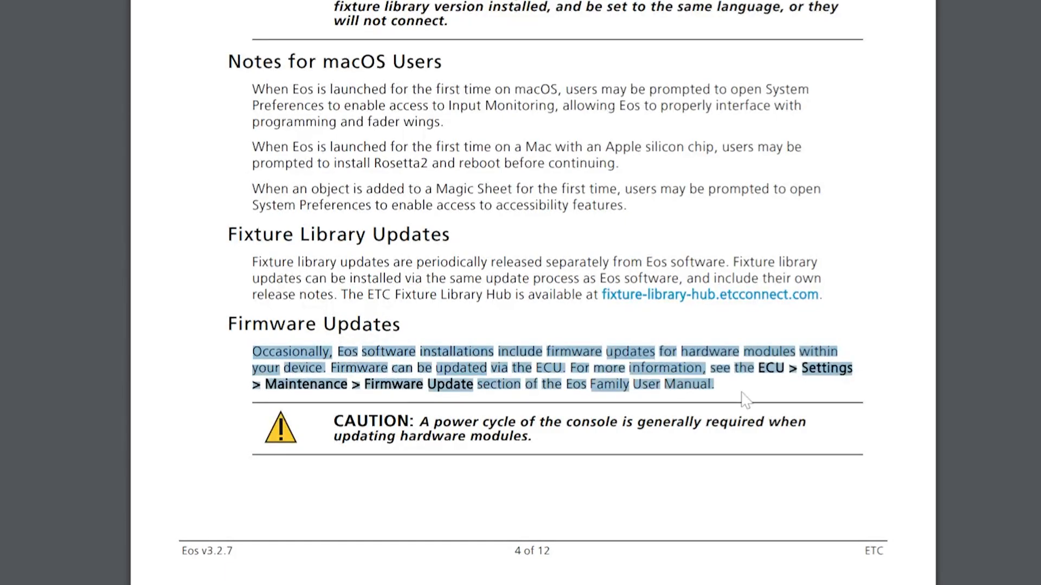
left_click(772, 402)
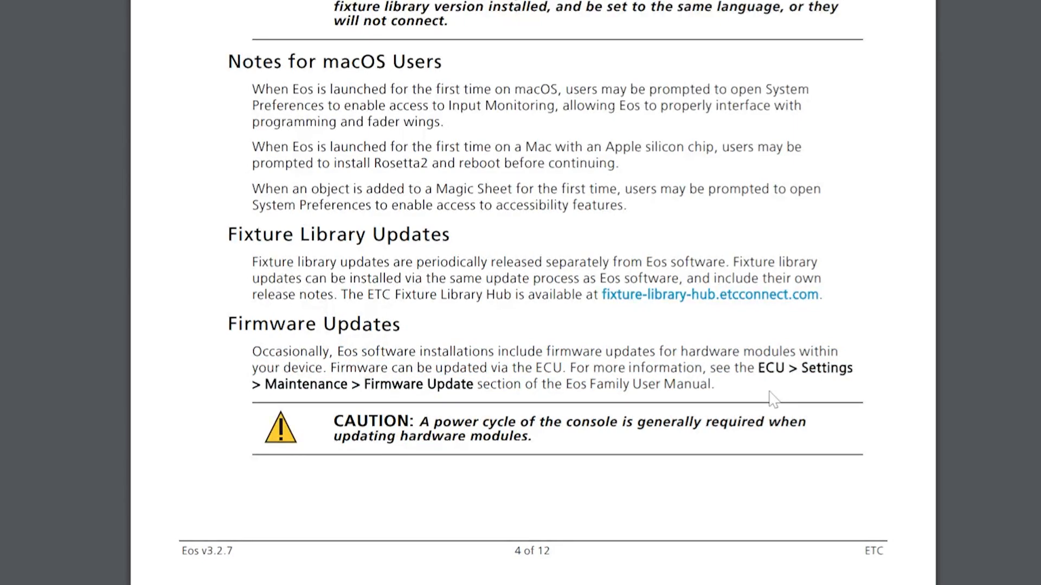
scroll("down", 3)
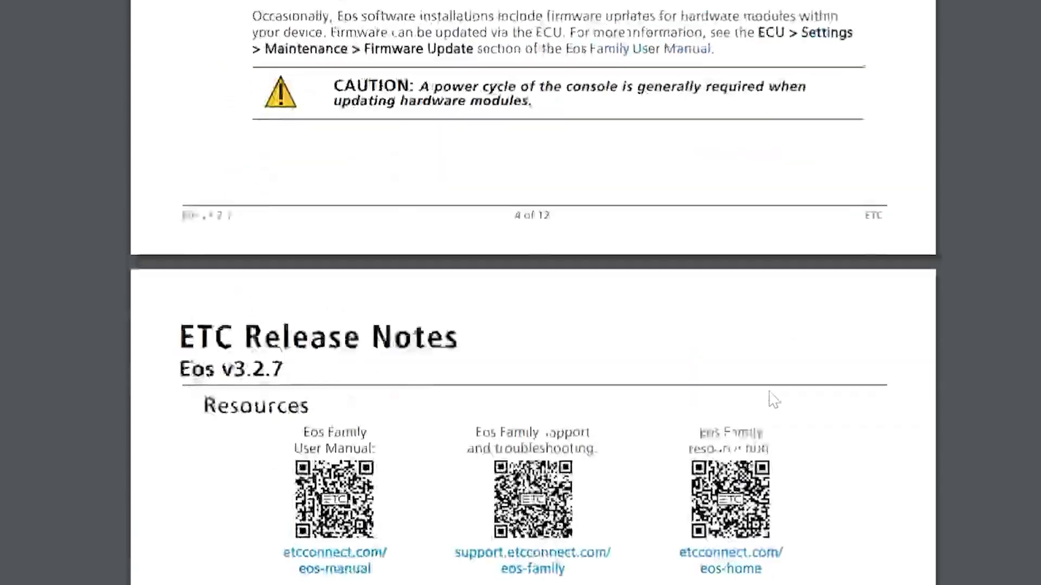
scroll("down", 3)
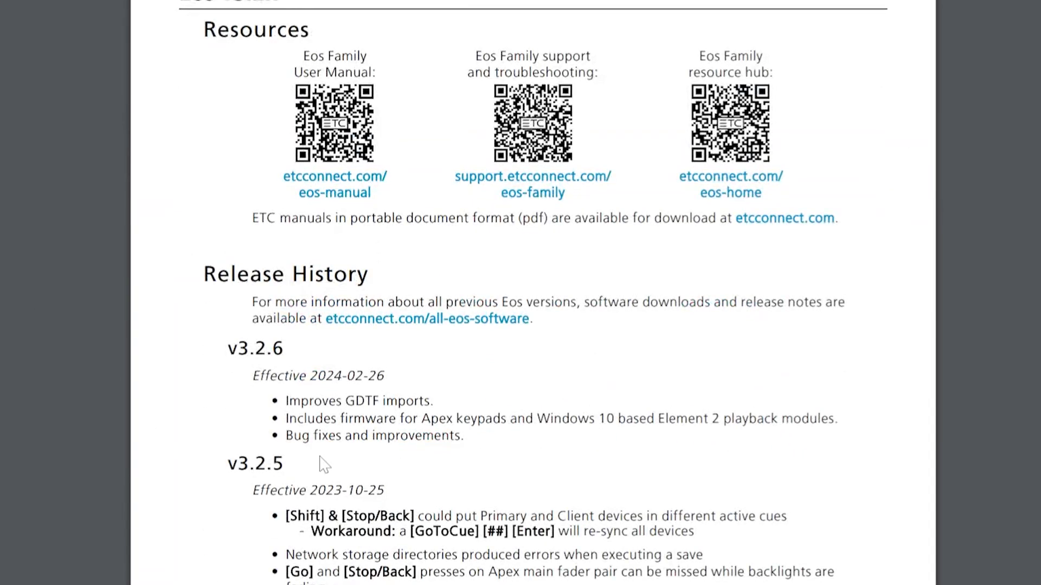
scroll("down", 3)
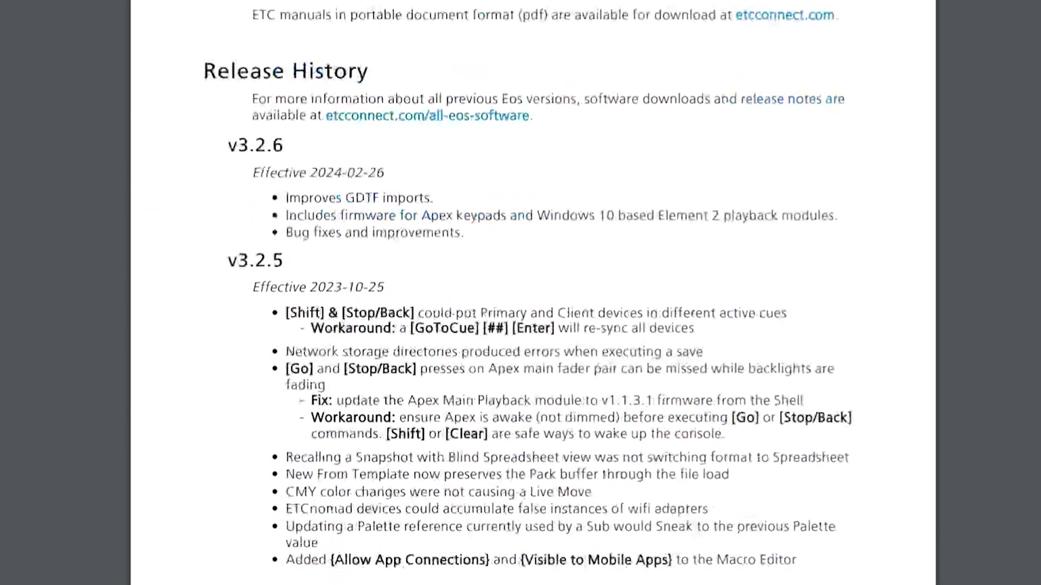
left_click_drag(286, 215, 594, 215)
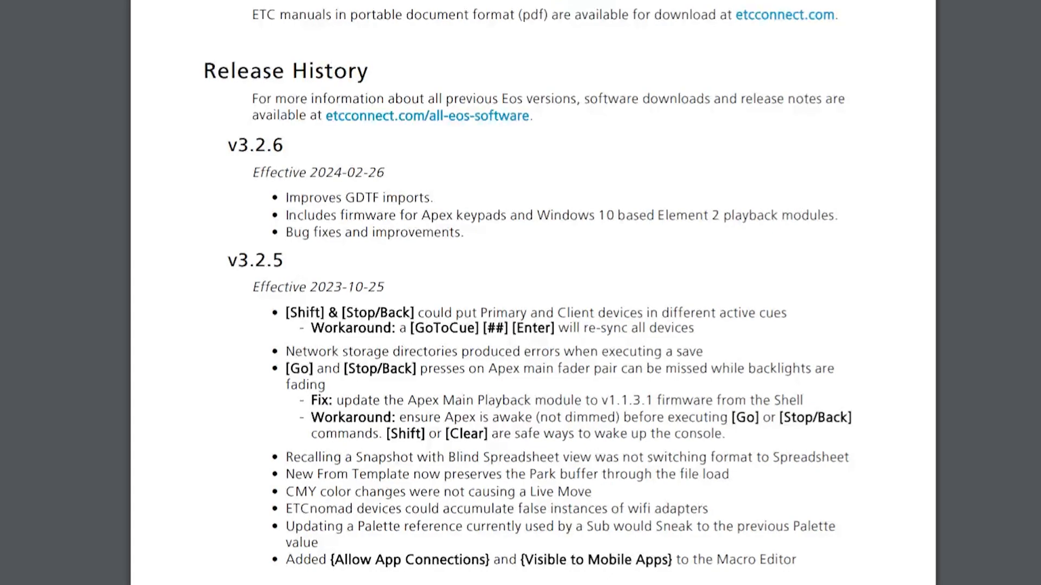
mouse_move(700, 146)
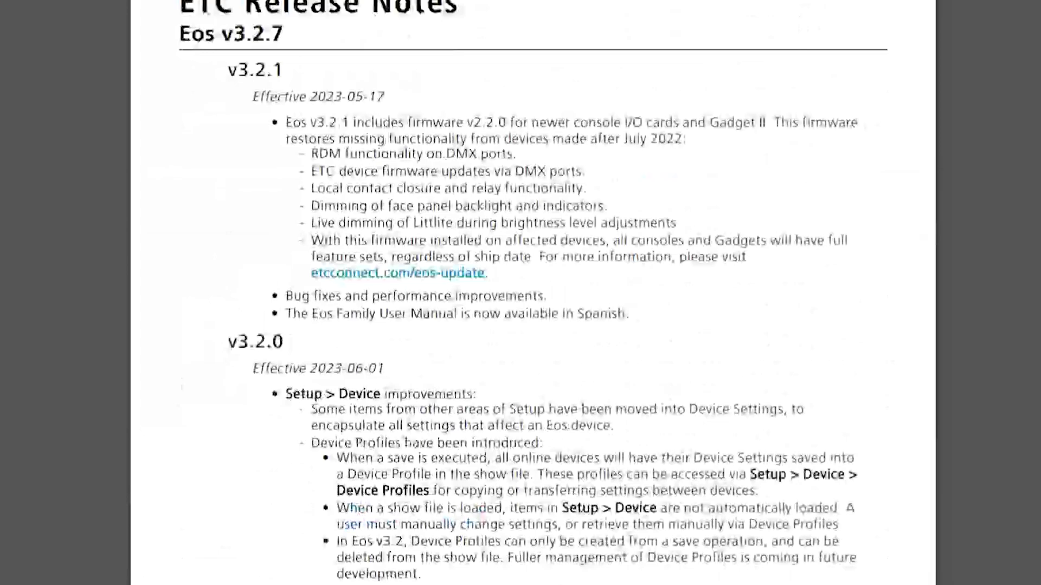
scroll("down", 3)
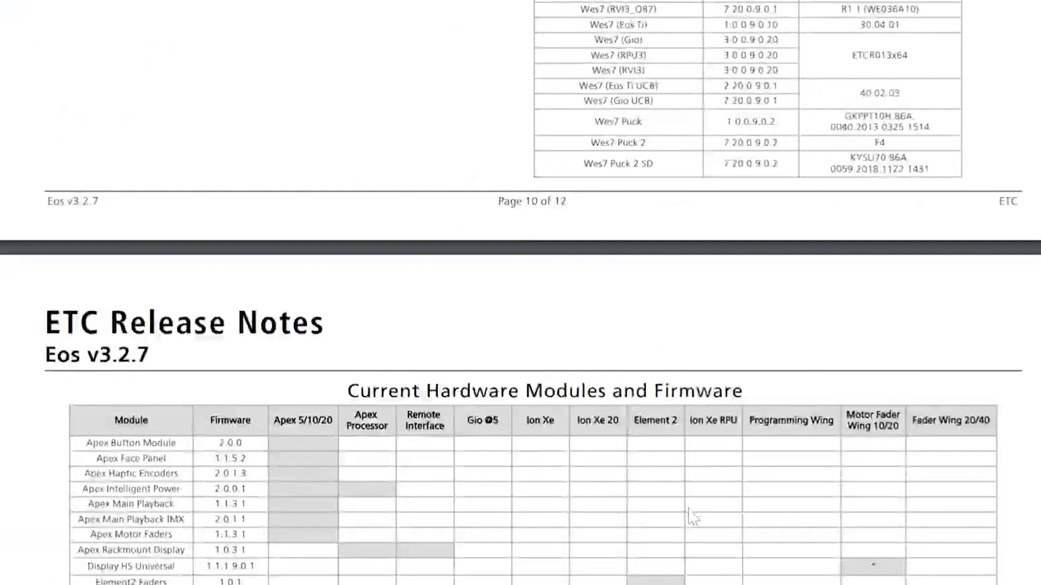
scroll("down", 3)
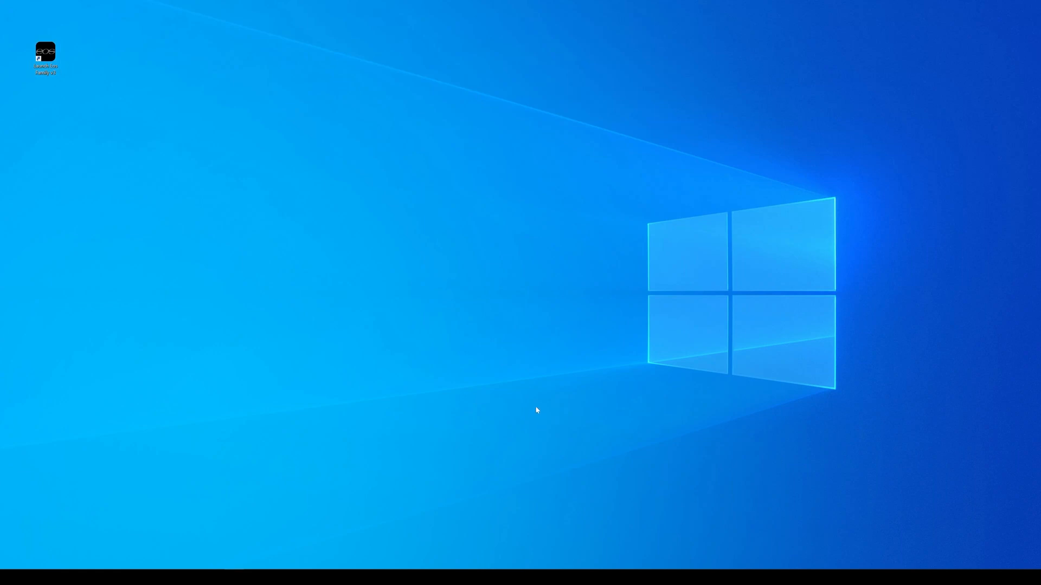
Launch ETCnomad and choose the v3.2.7.18 installer from Downloads via Software Update.
double_click(45, 52)
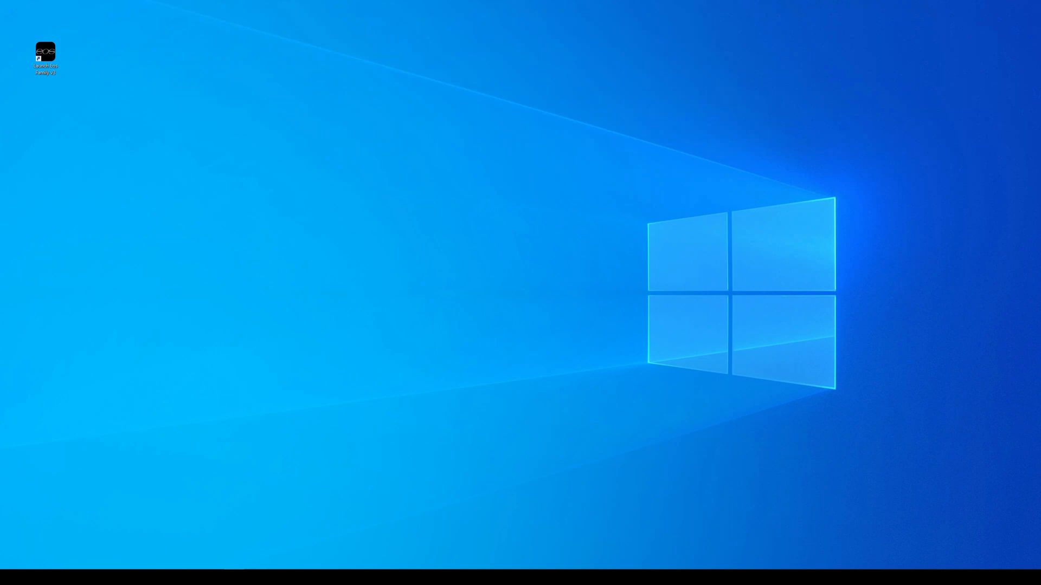
double_click(45, 51)
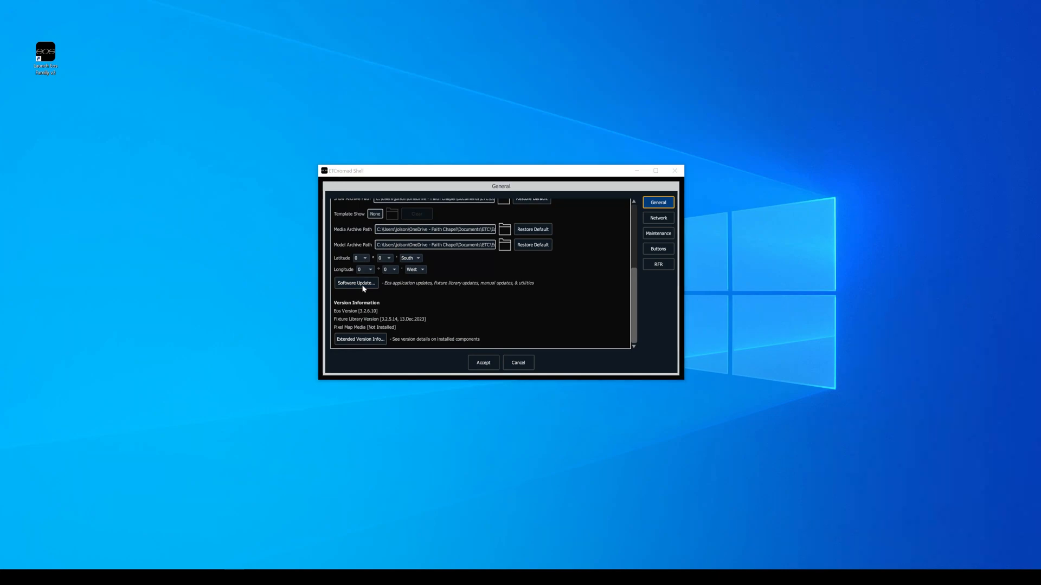
left_click(356, 283)
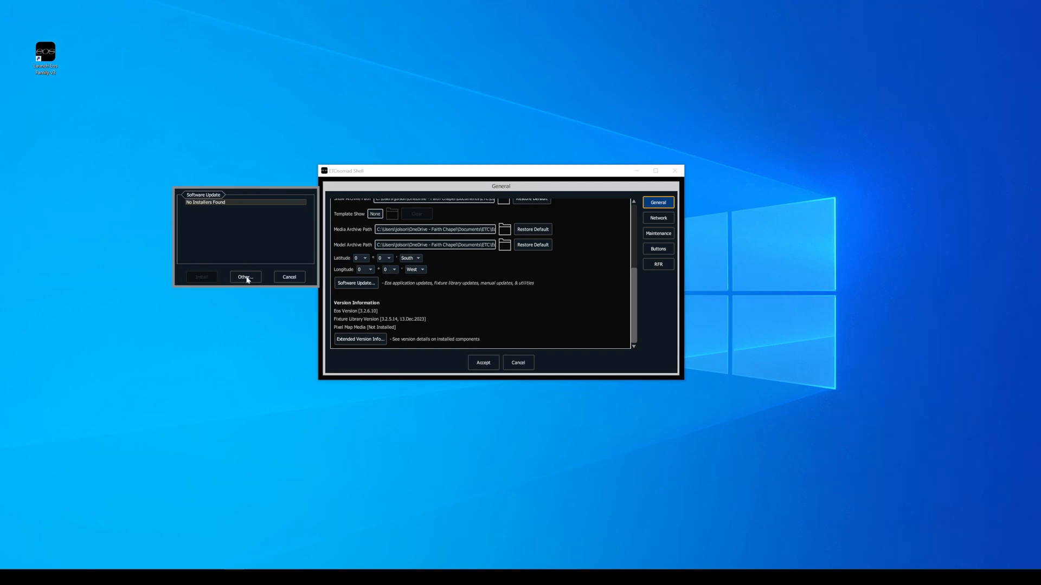
left_click(245, 277)
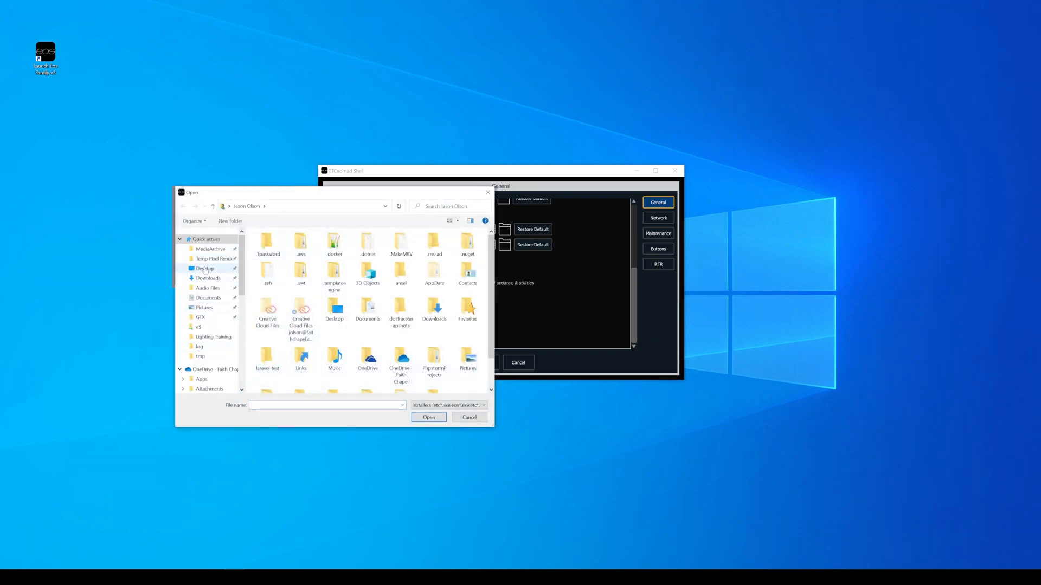
left_click(208, 278)
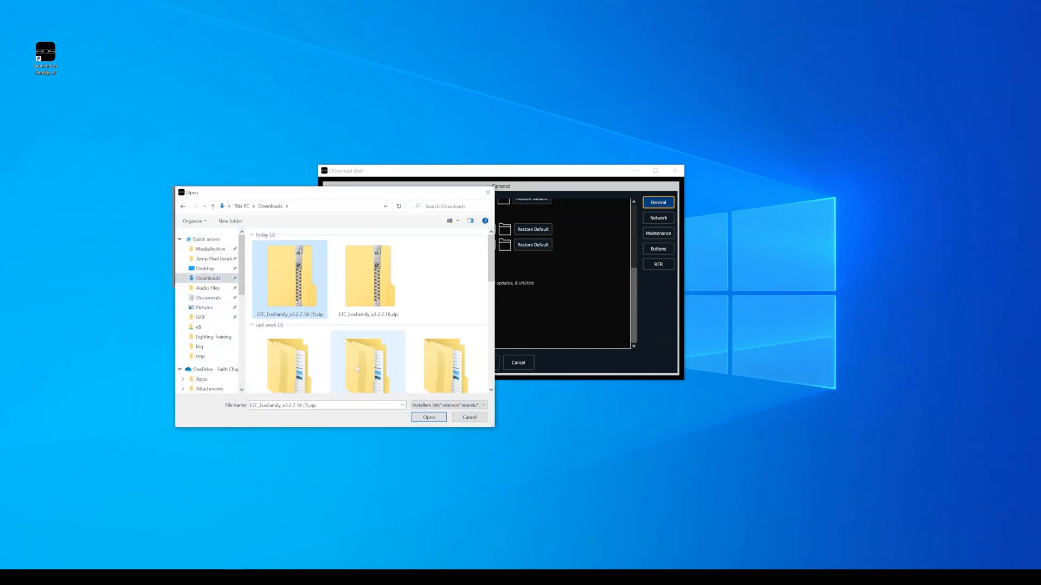
left_click(428, 417)
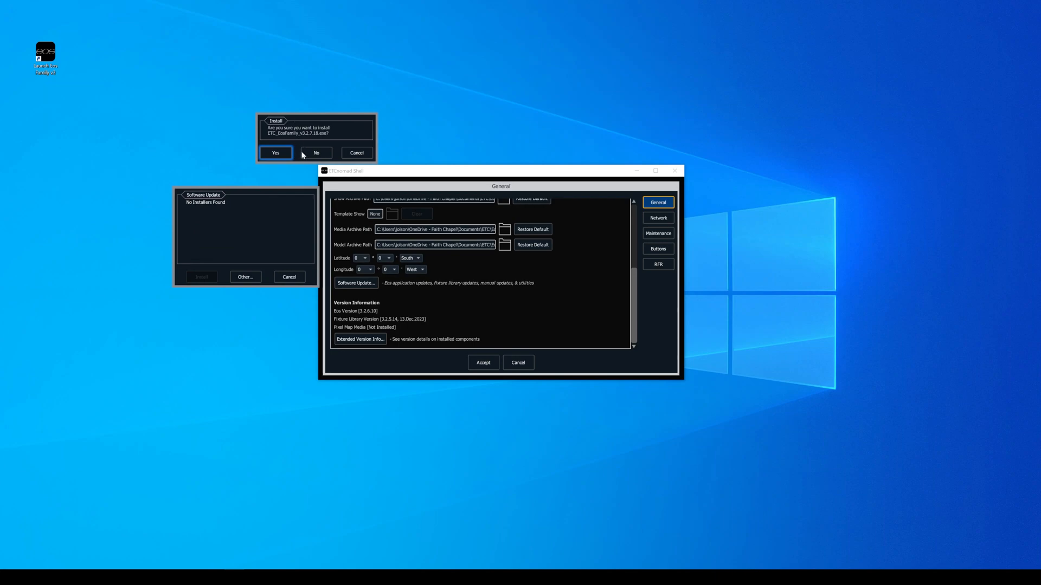
Confirm installing v3.2.7.18 and advance the setup wizard past its welcome page.
left_click(275, 153)
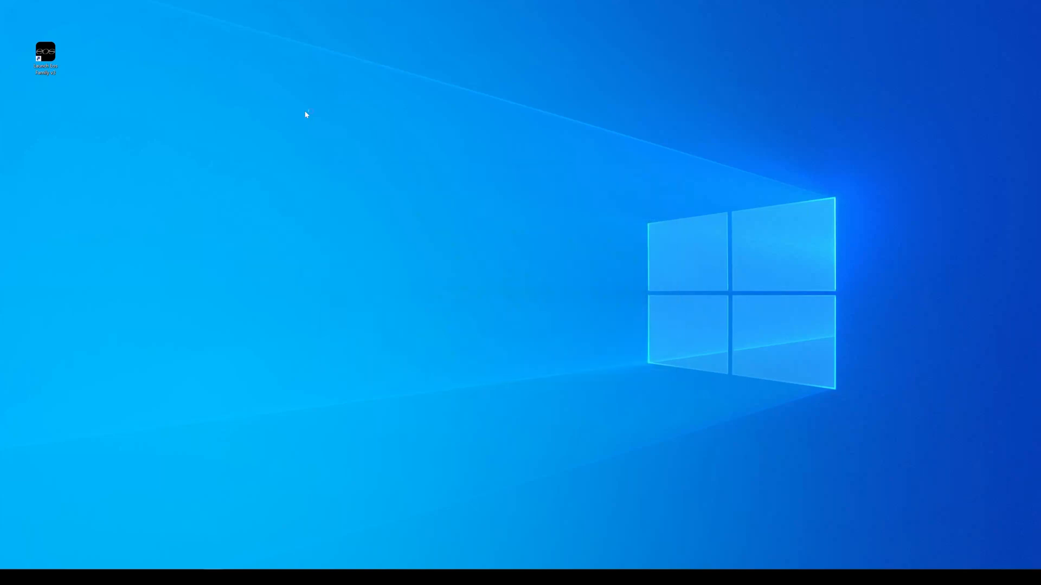
mouse_move(304, 124)
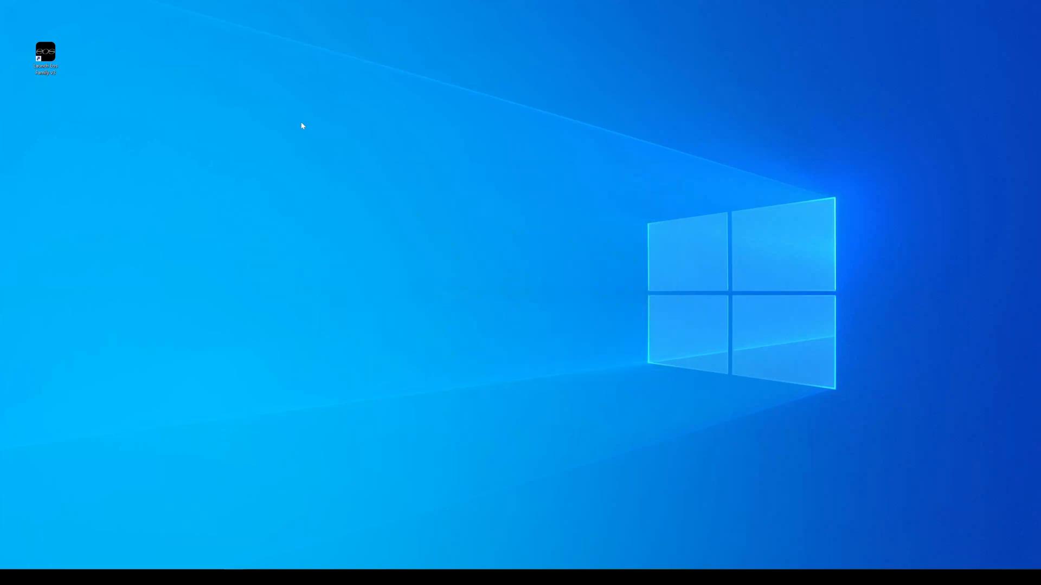
double_click(46, 52)
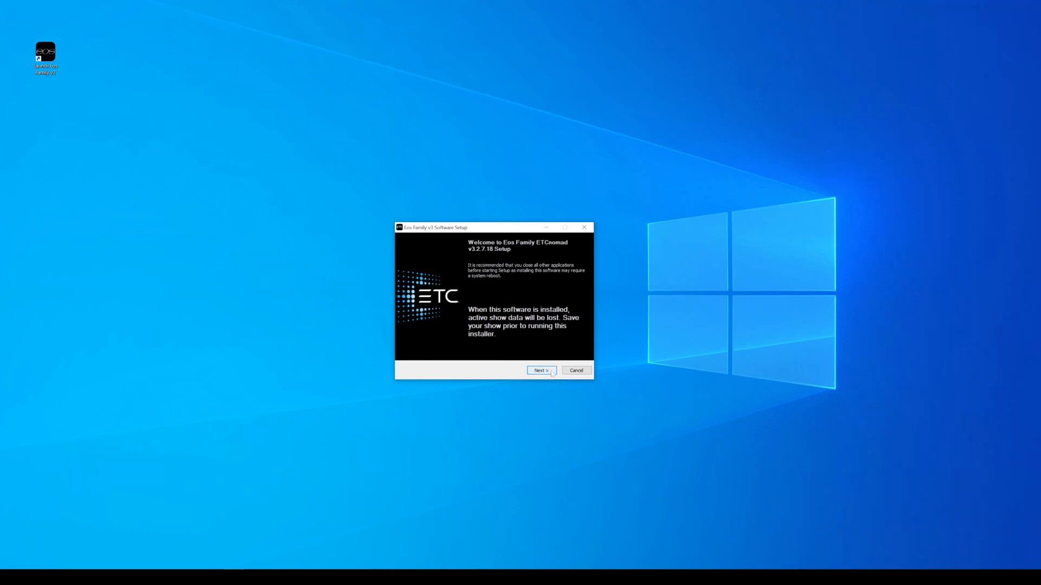
left_click(541, 370)
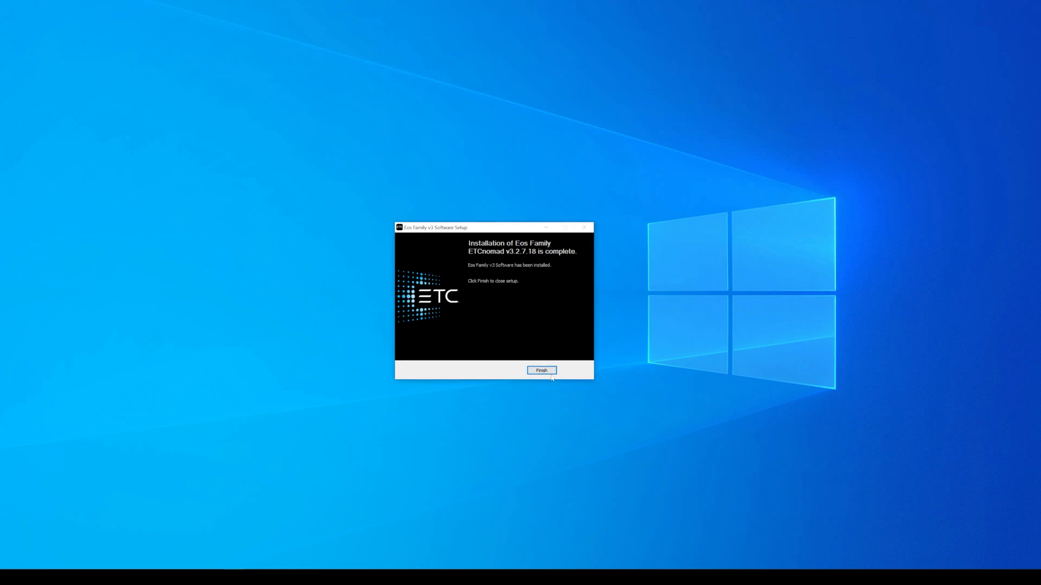
Finish setup, verify Eos 3.2.7.18 and library 3.2.7.11 in General settings, then accept.
left_click(540, 370)
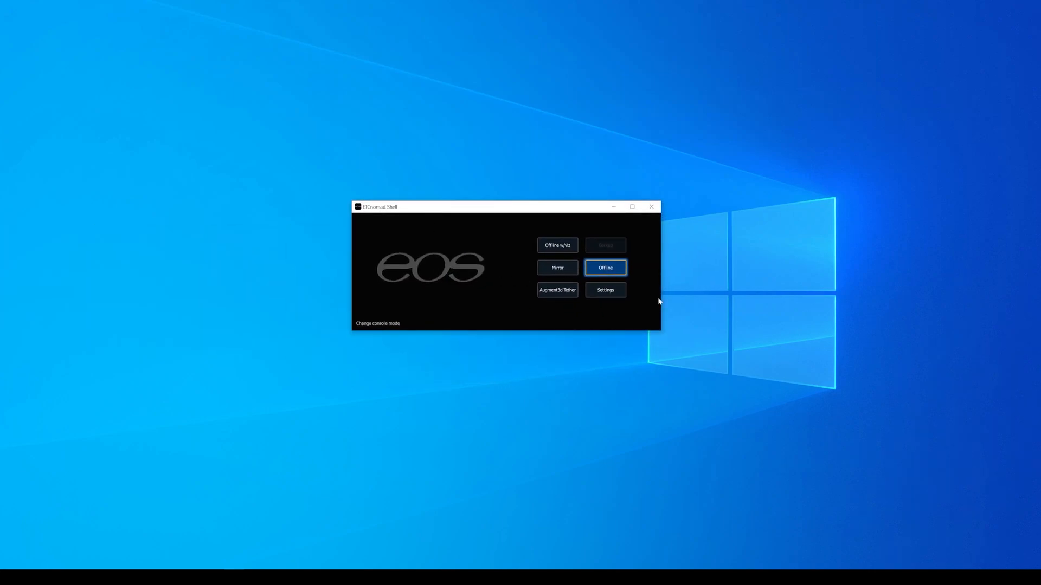
left_click(605, 290)
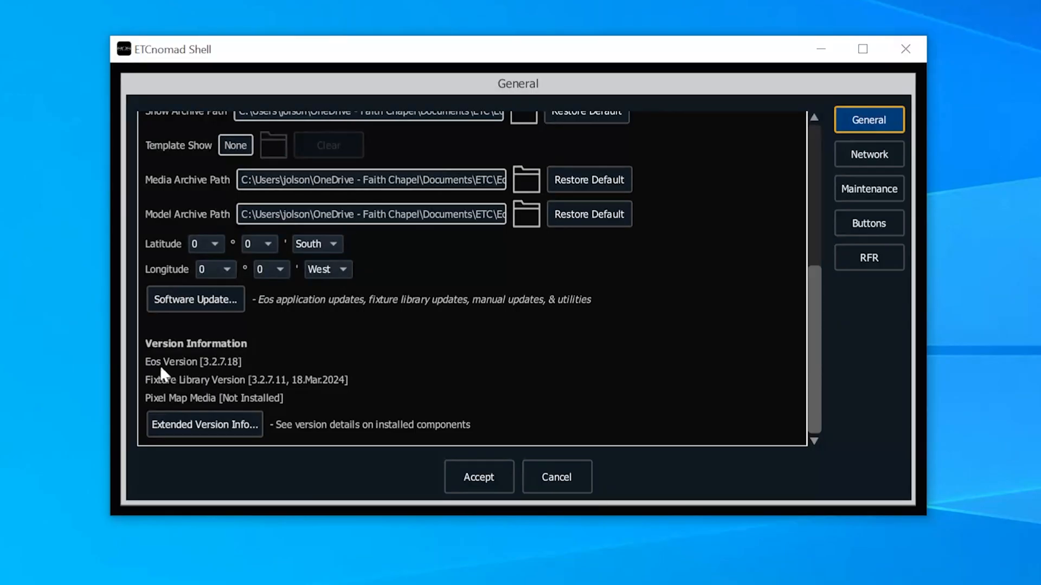
mouse_move(212, 374)
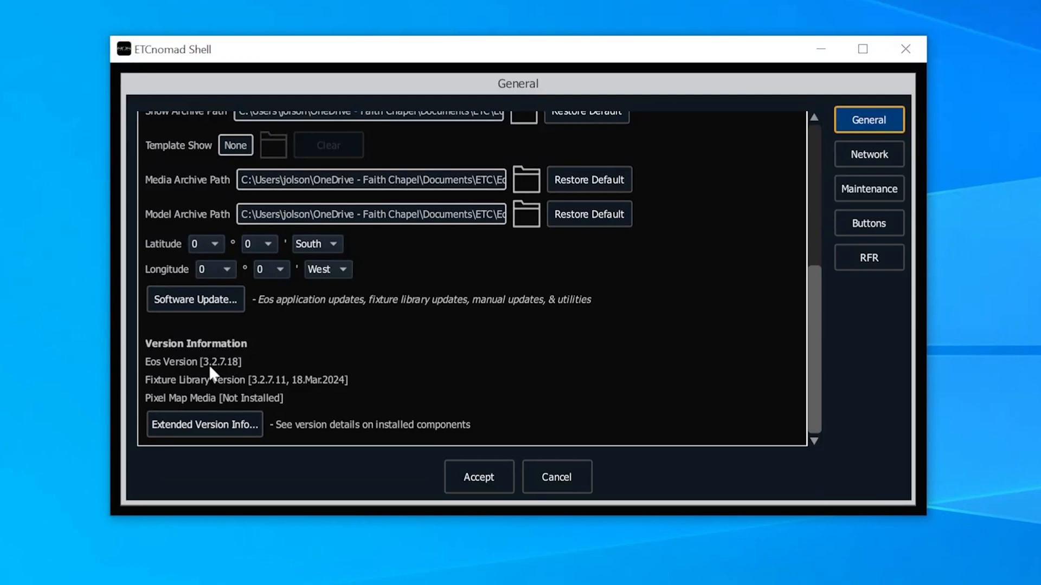
mouse_move(202, 403)
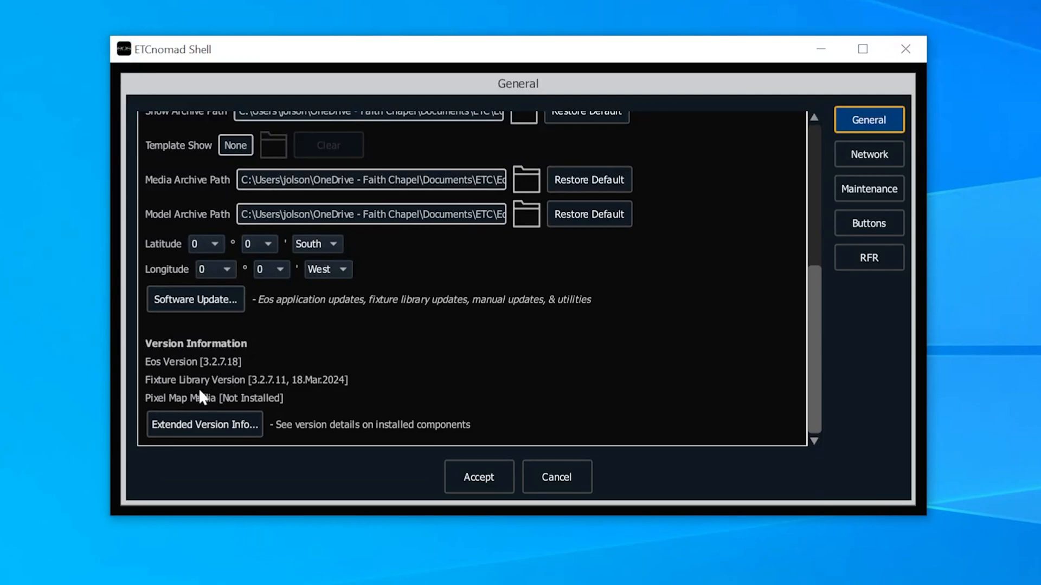
mouse_move(274, 391)
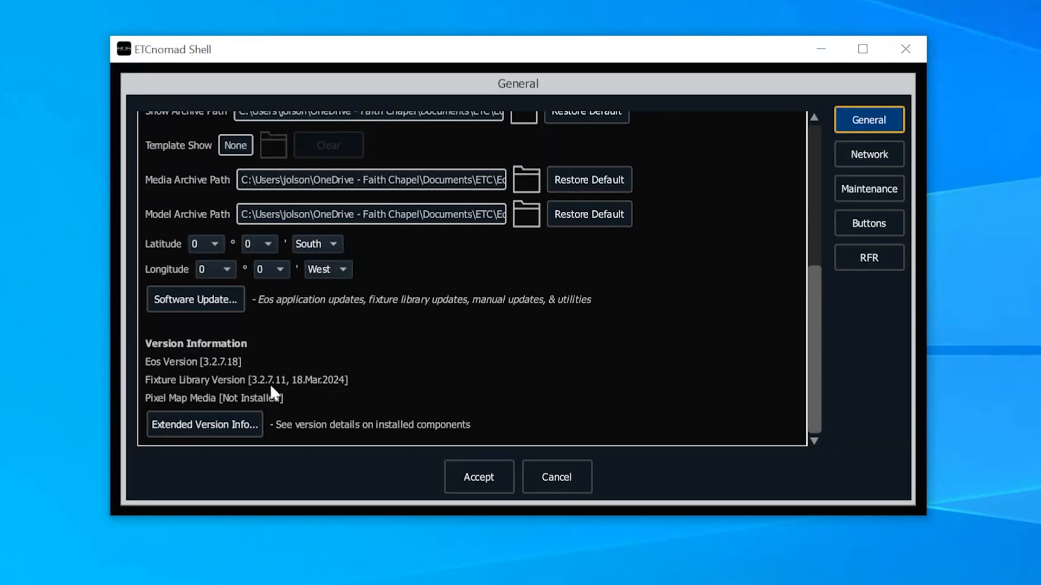
mouse_move(300, 400)
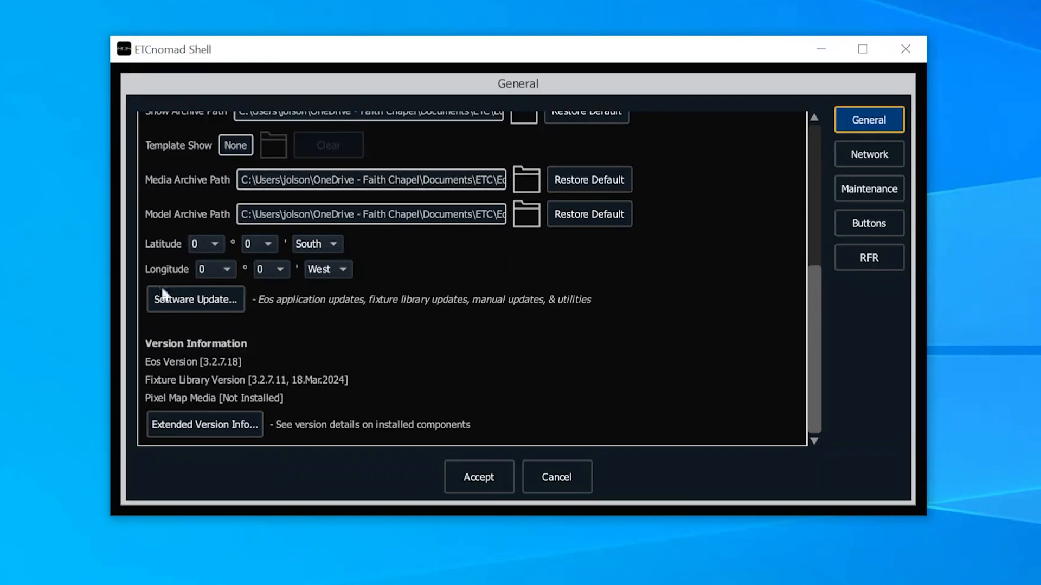
mouse_move(149, 393)
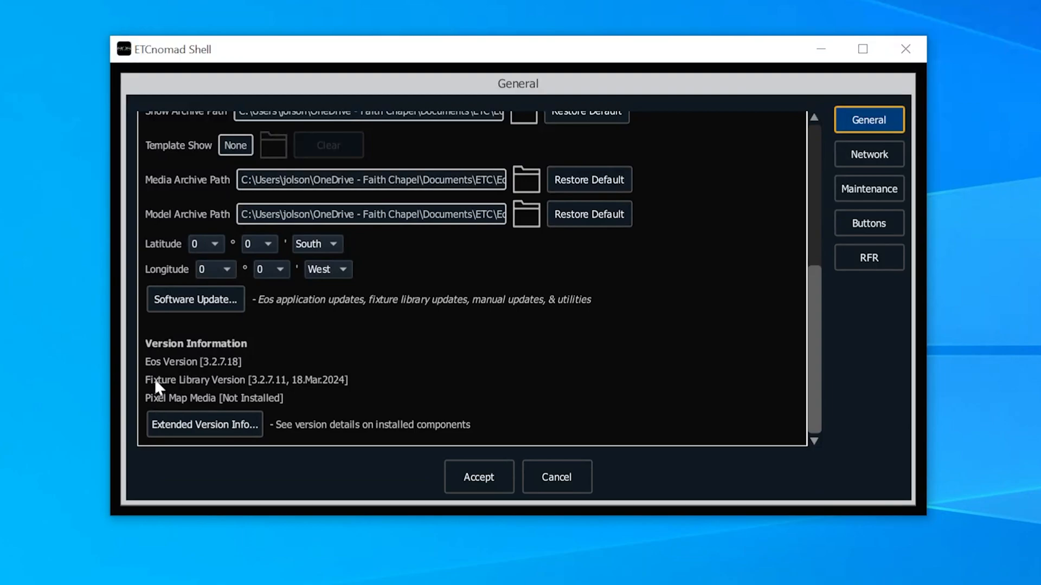
mouse_move(179, 388)
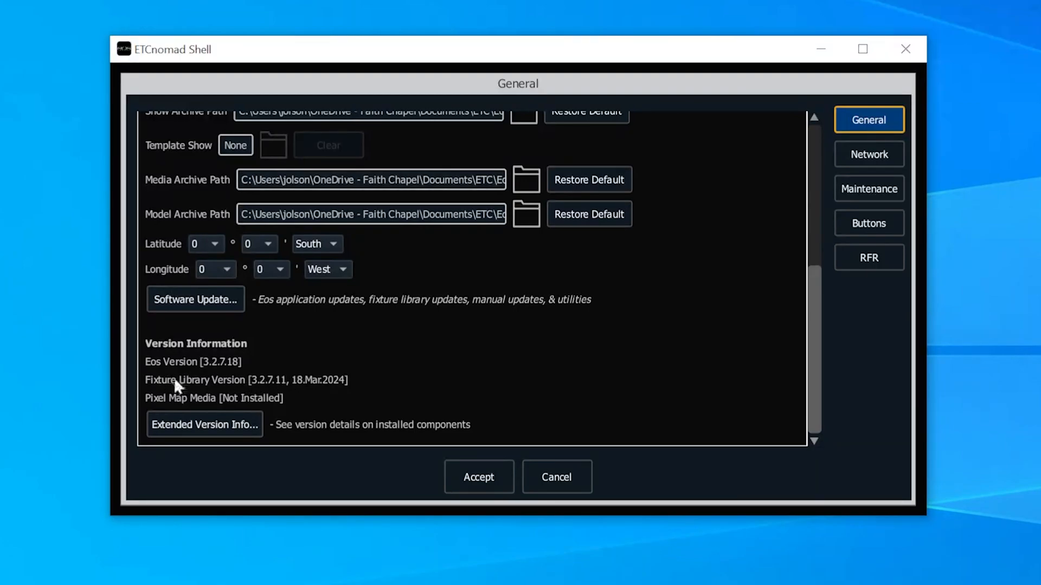
mouse_move(371, 389)
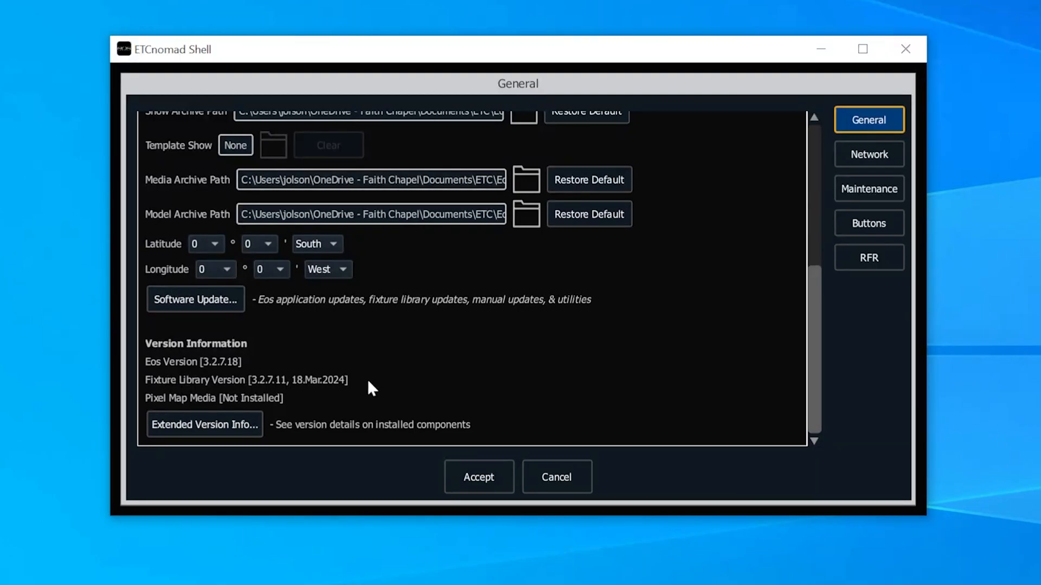
mouse_move(404, 435)
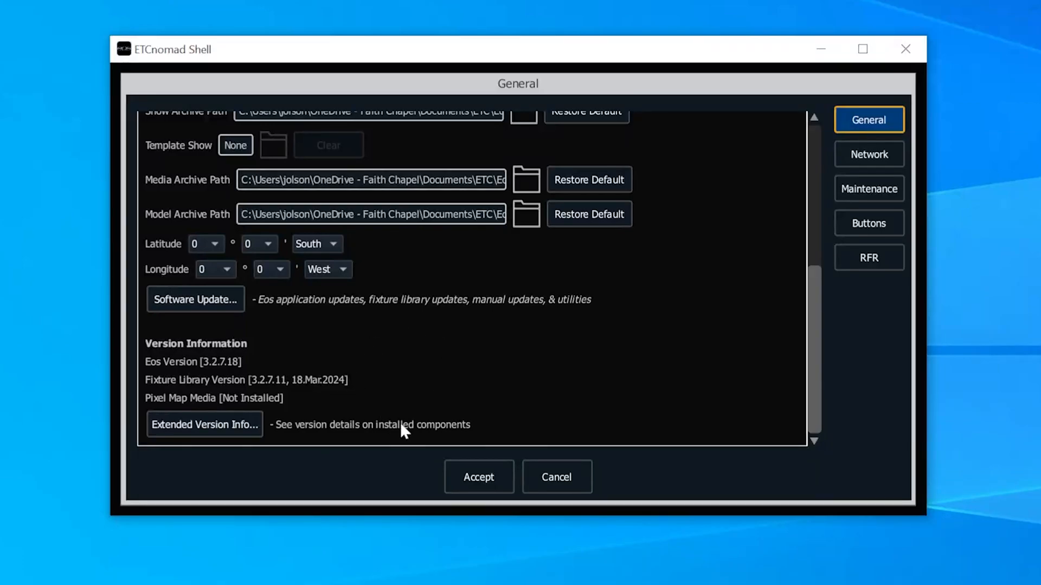
mouse_move(370, 375)
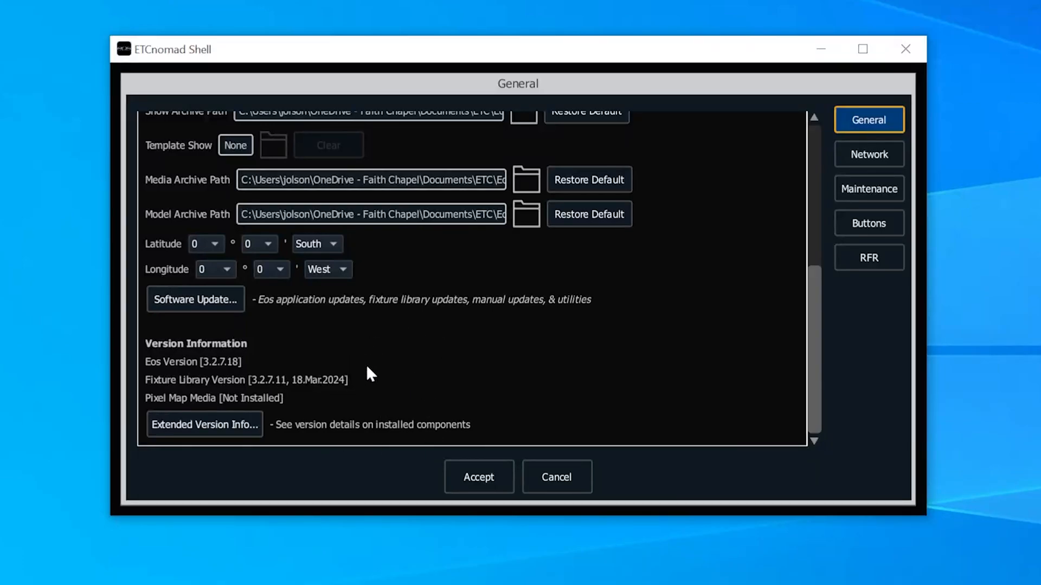
mouse_move(246, 378)
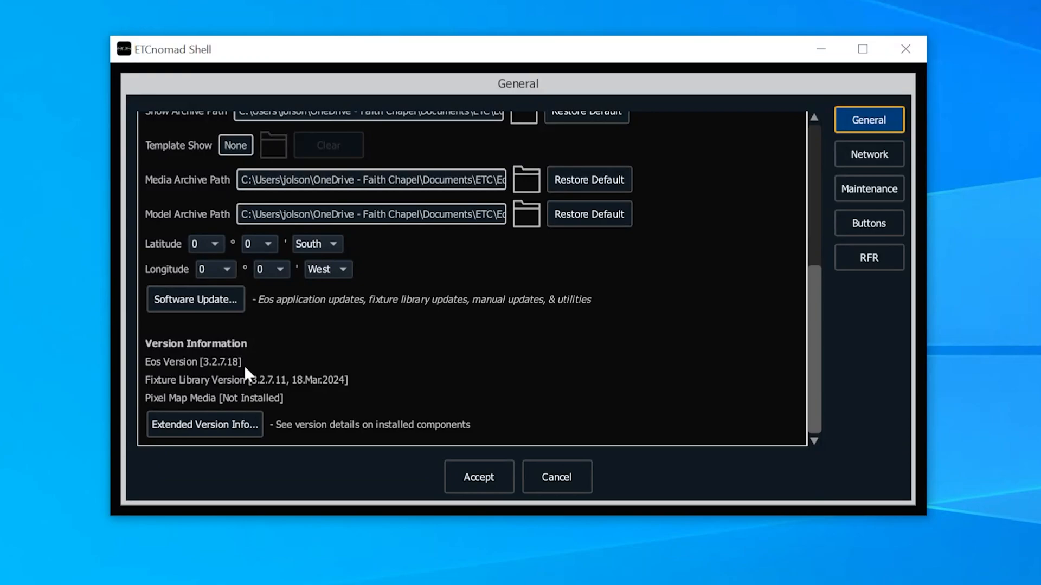
mouse_move(263, 396)
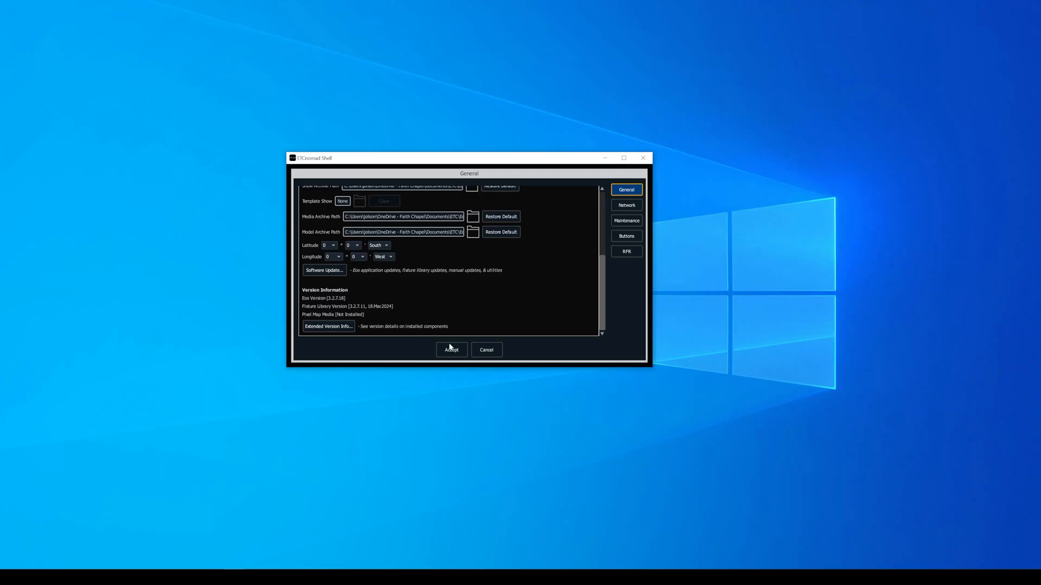
left_click(451, 350)
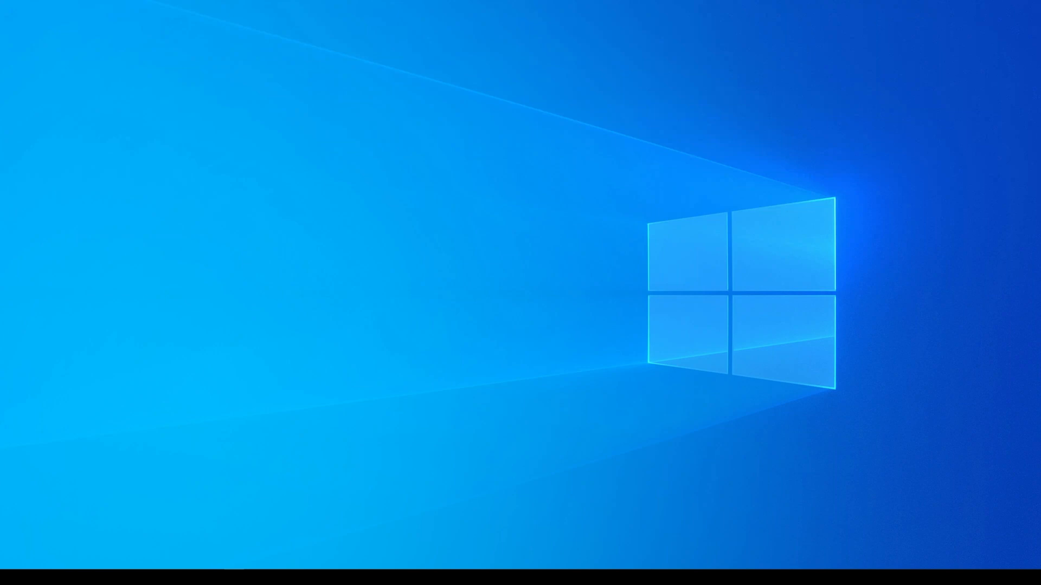